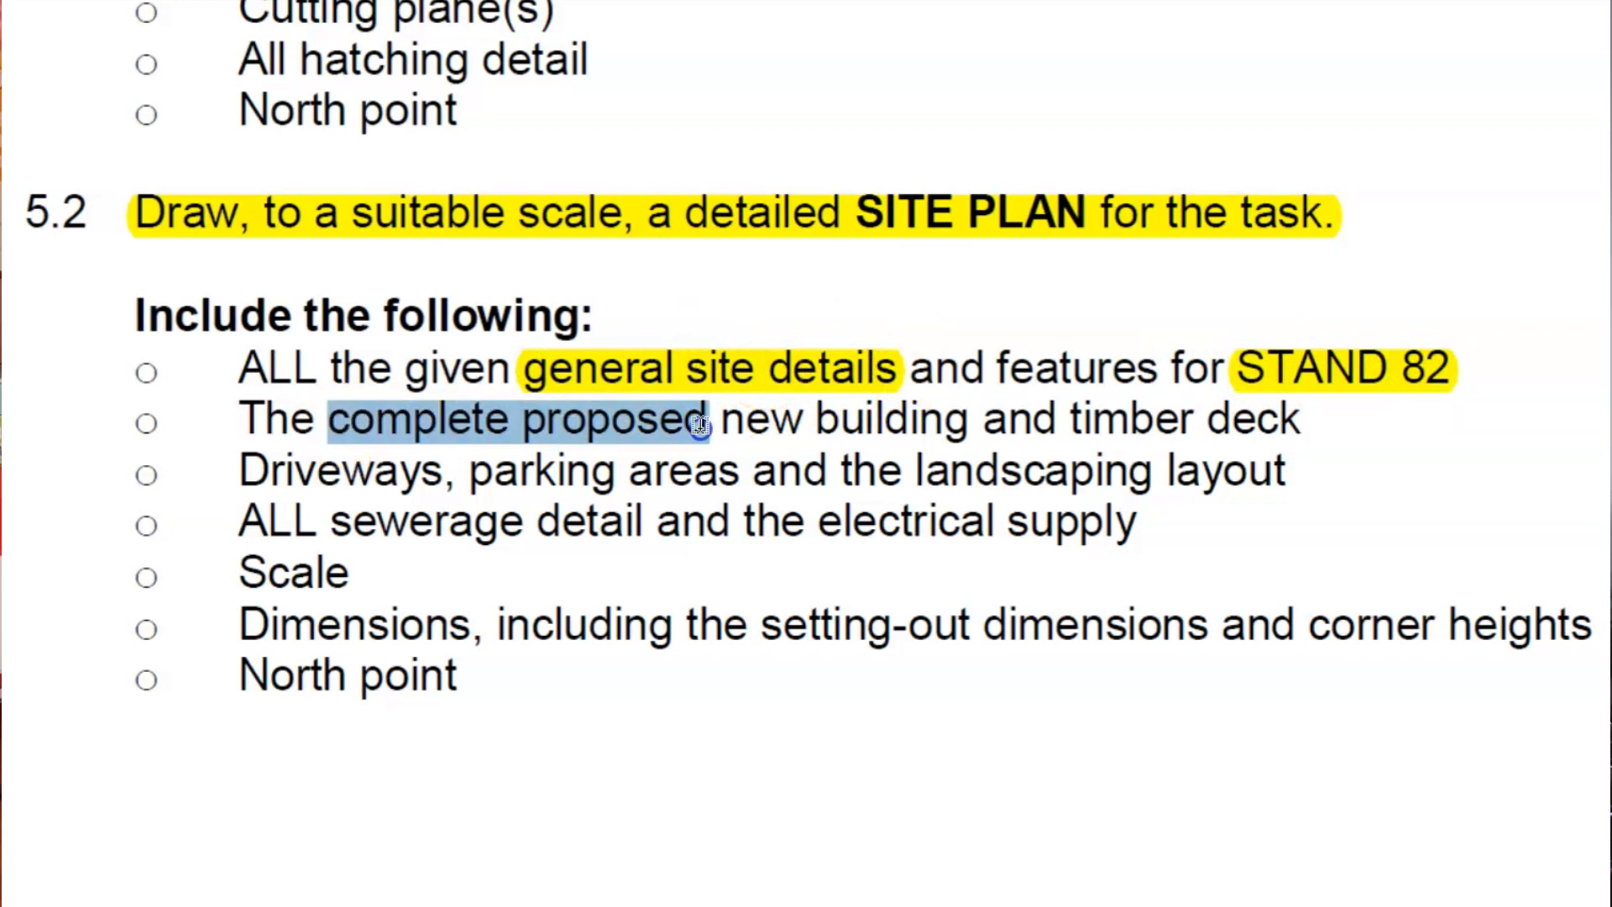
Highlight 'complete proposed new building' in the second 5.2 item in yellow.
left_click_drag(704, 418, 1058, 418)
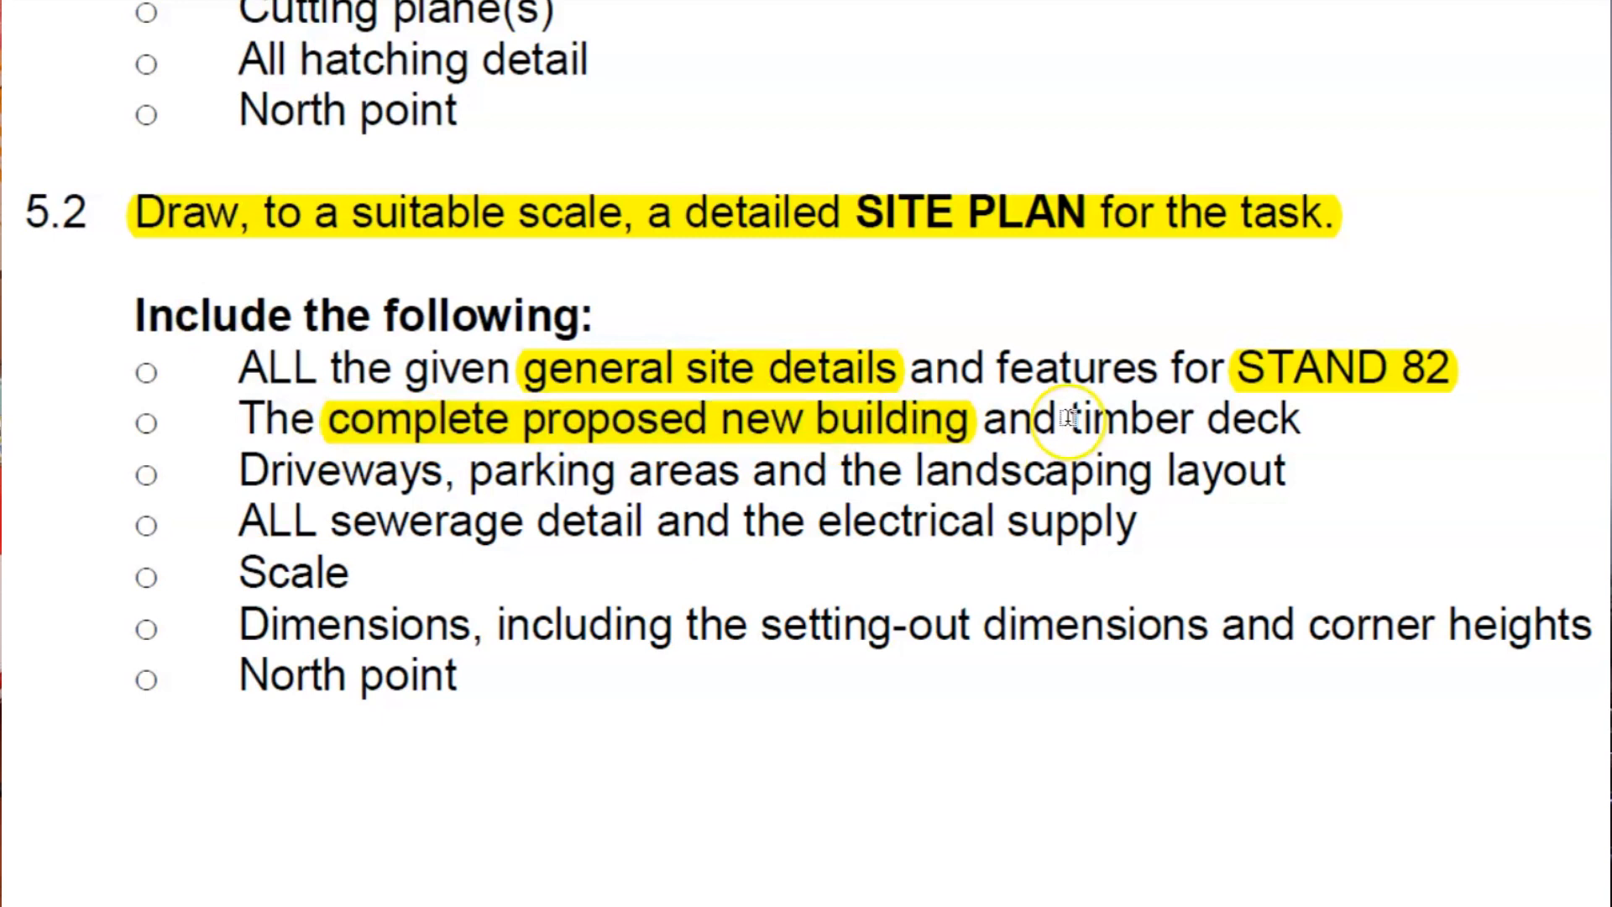